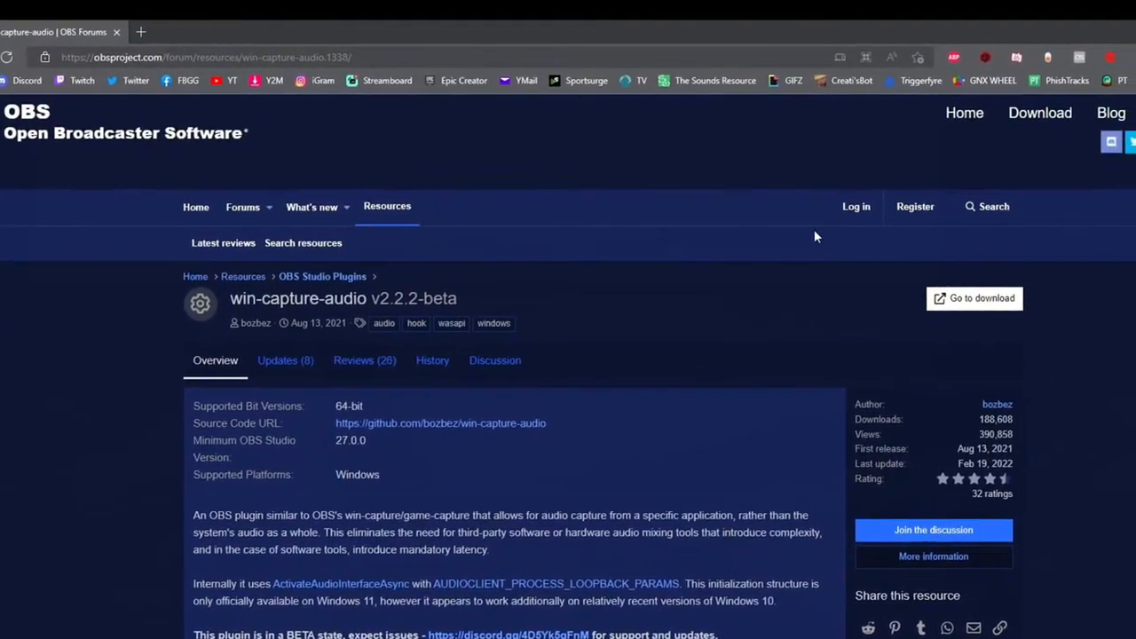
Download the win-capture-audio-2.2.2-beta-setup.exe installer from the plugin's GitHub release page.
{"action": "left_click", "coordinate": [974, 297]}
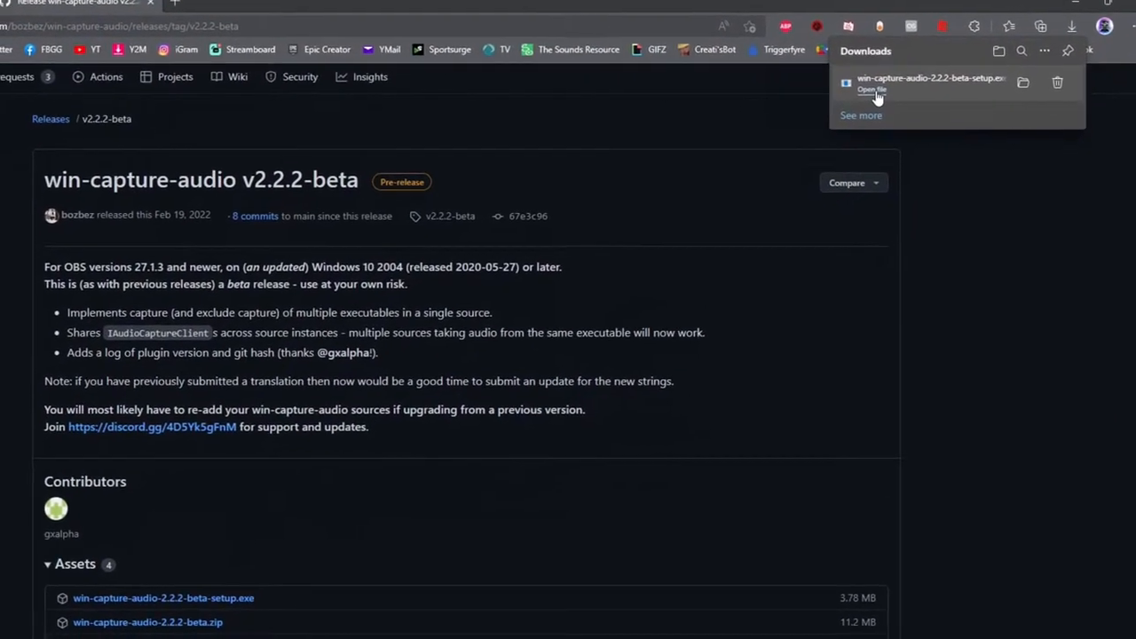
Run the win-capture-audio 2.2.2 installer, accept the license, install with defaults, and finish.
{"action": "left_click", "coordinate": [872, 90]}
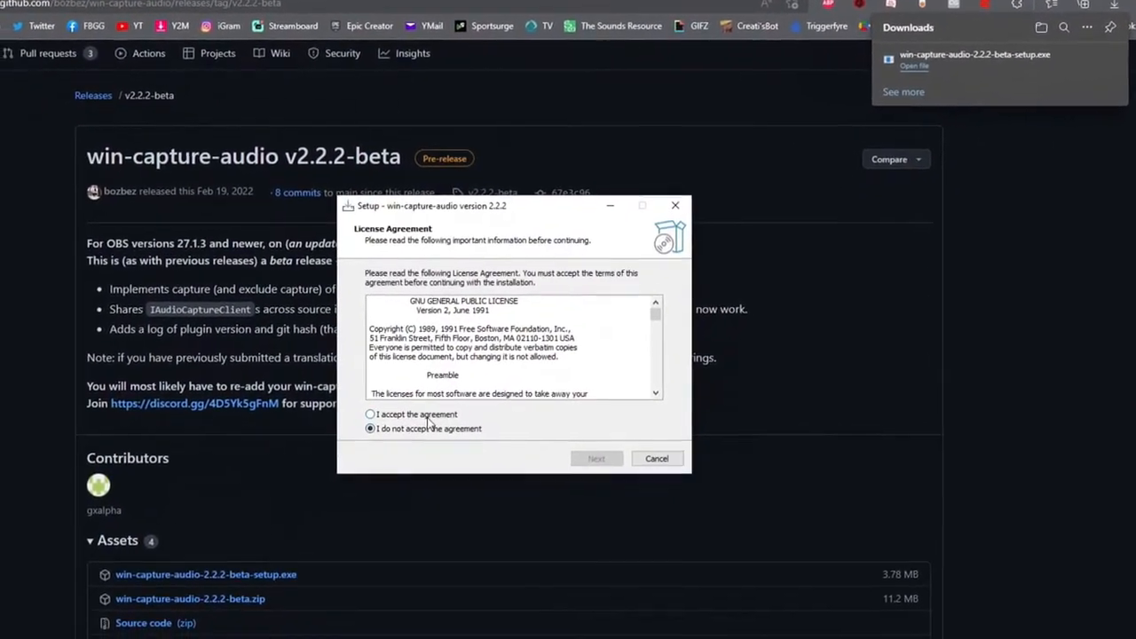
{"action": "left_click", "coordinate": [370, 414]}
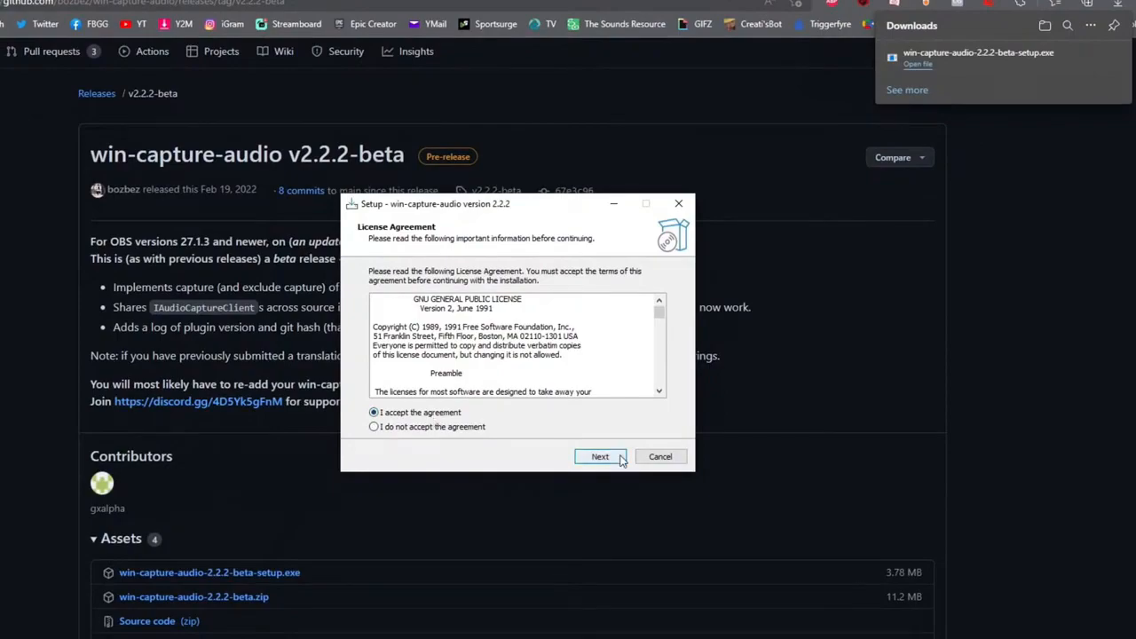
{"action": "left_click", "coordinate": [600, 456]}
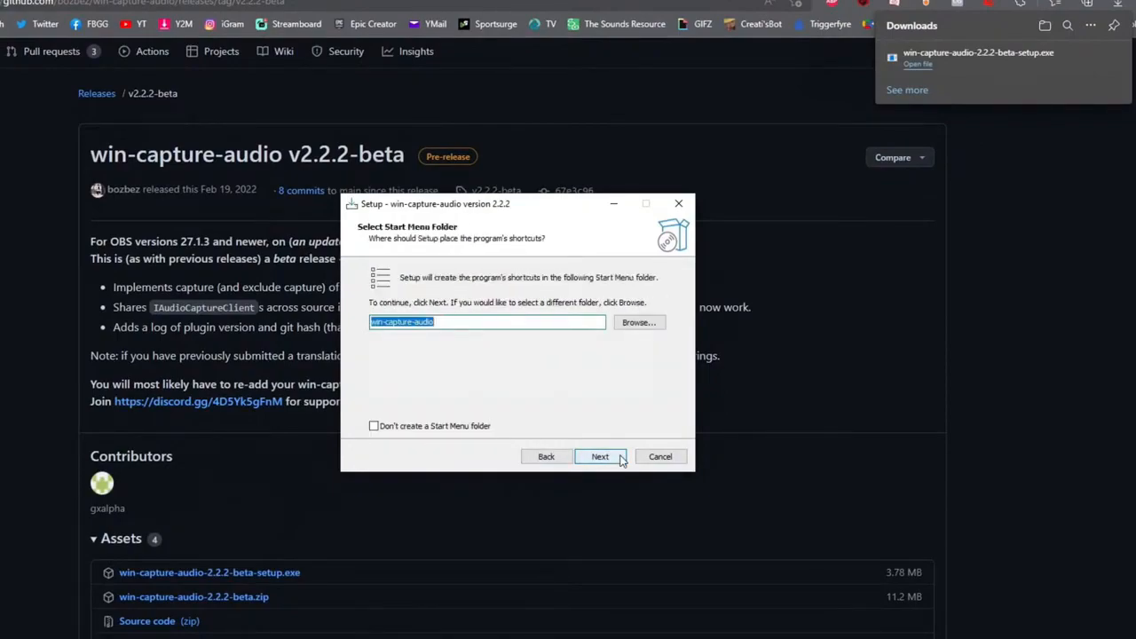
{"action": "left_click", "coordinate": [600, 456]}
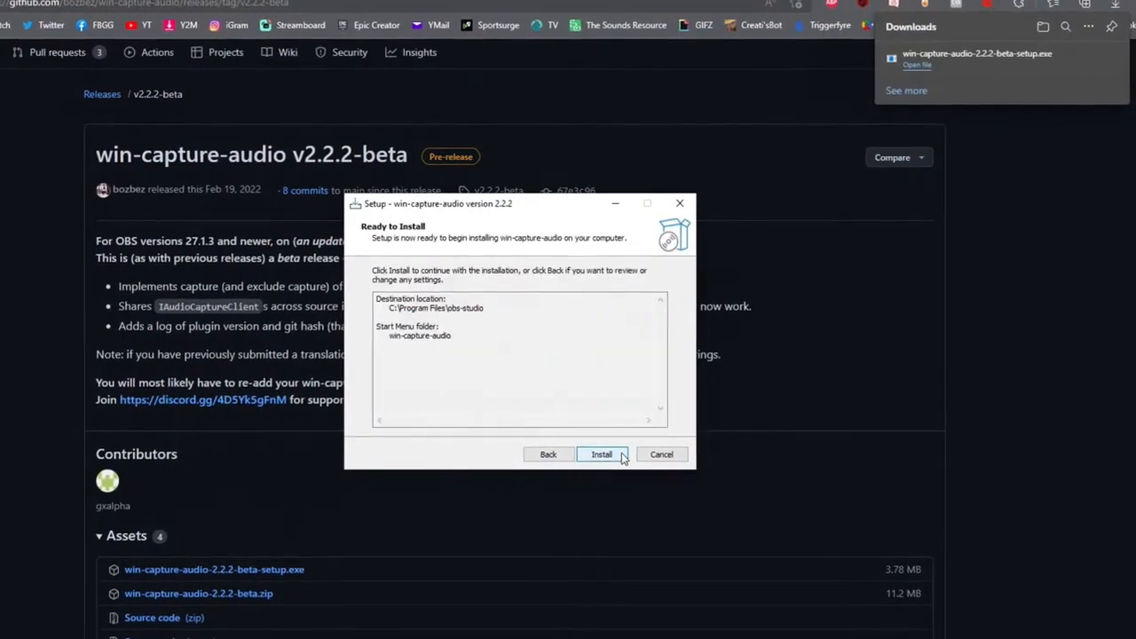
{"action": "left_click", "coordinate": [601, 454]}
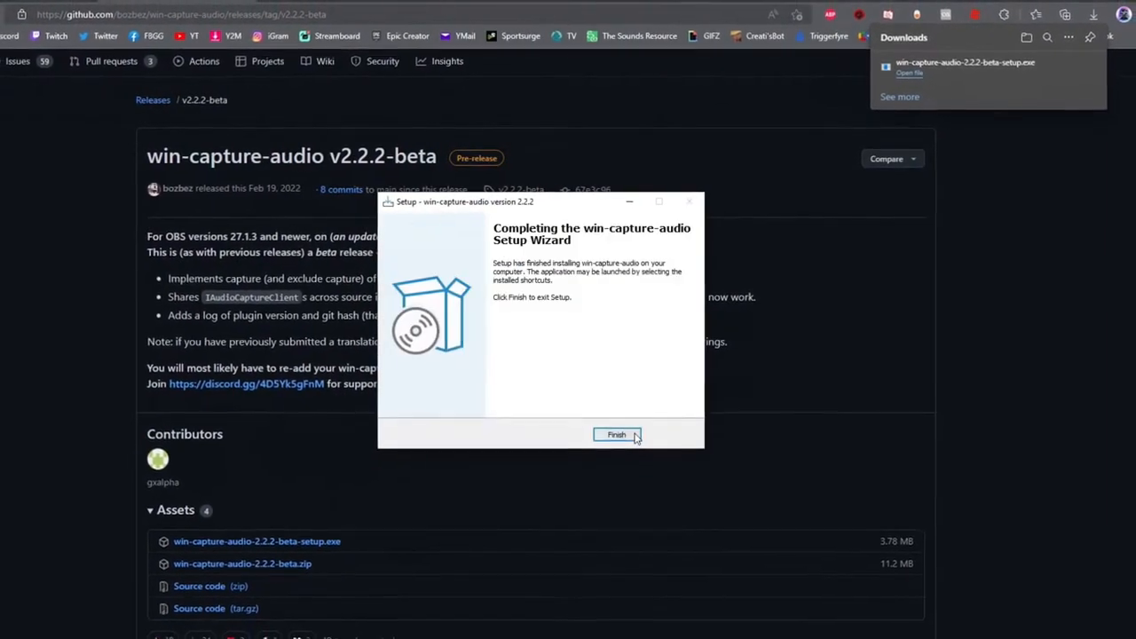
{"action": "left_click", "coordinate": [616, 435]}
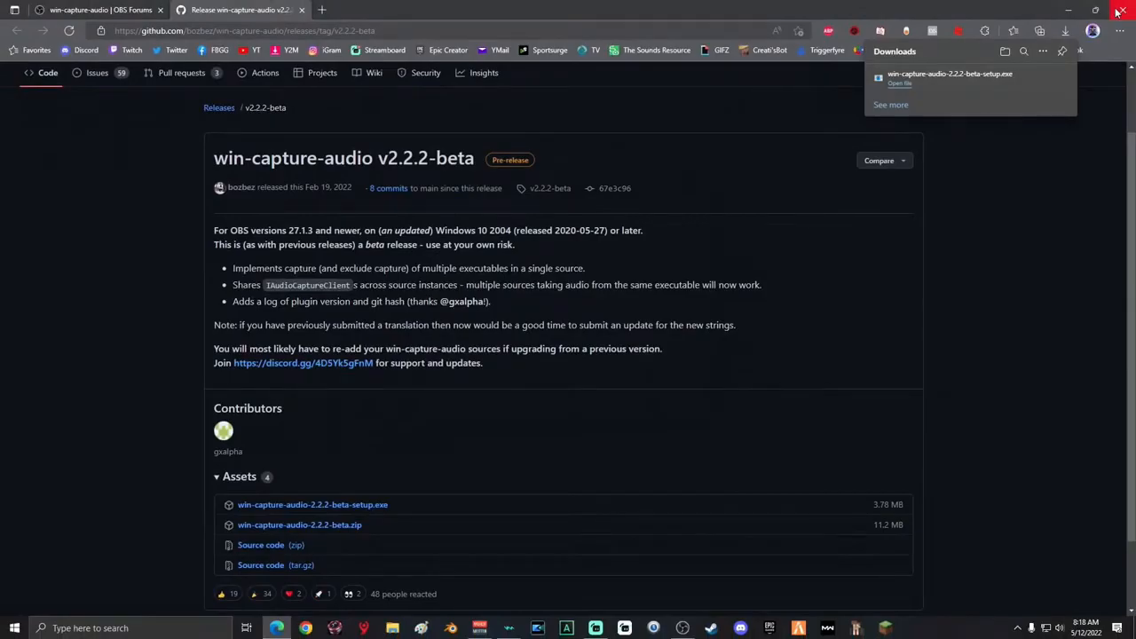
Close Edge and show OBS Studio's File menu on the empty Audio Sep Vid collection.
{"action": "left_click", "coordinate": [1121, 10]}
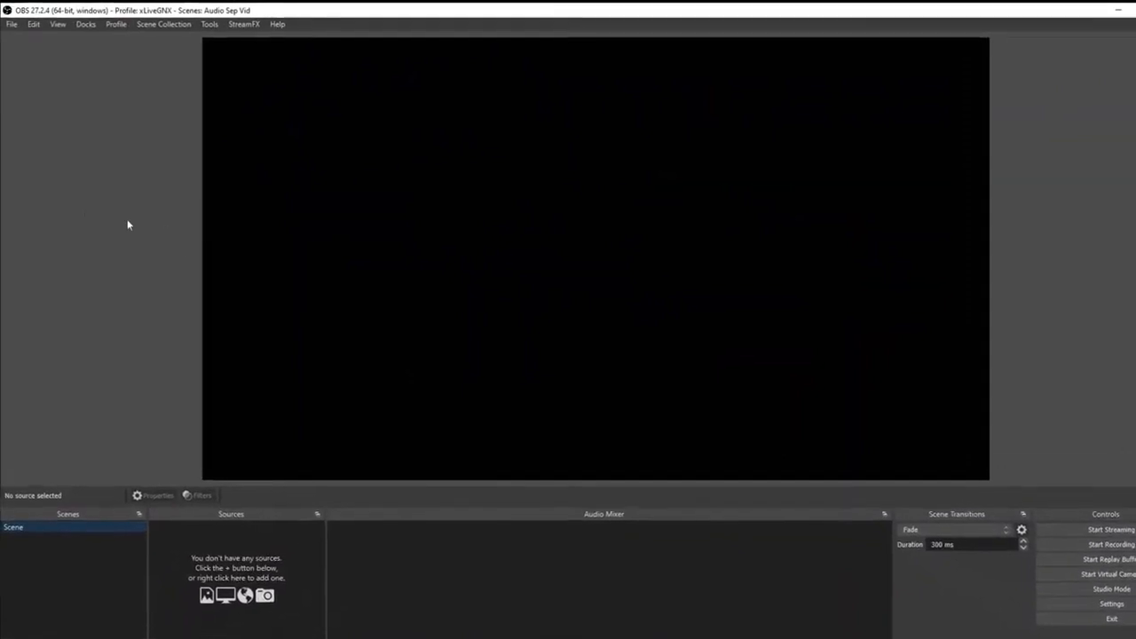
{"action": "left_click", "coordinate": [12, 24]}
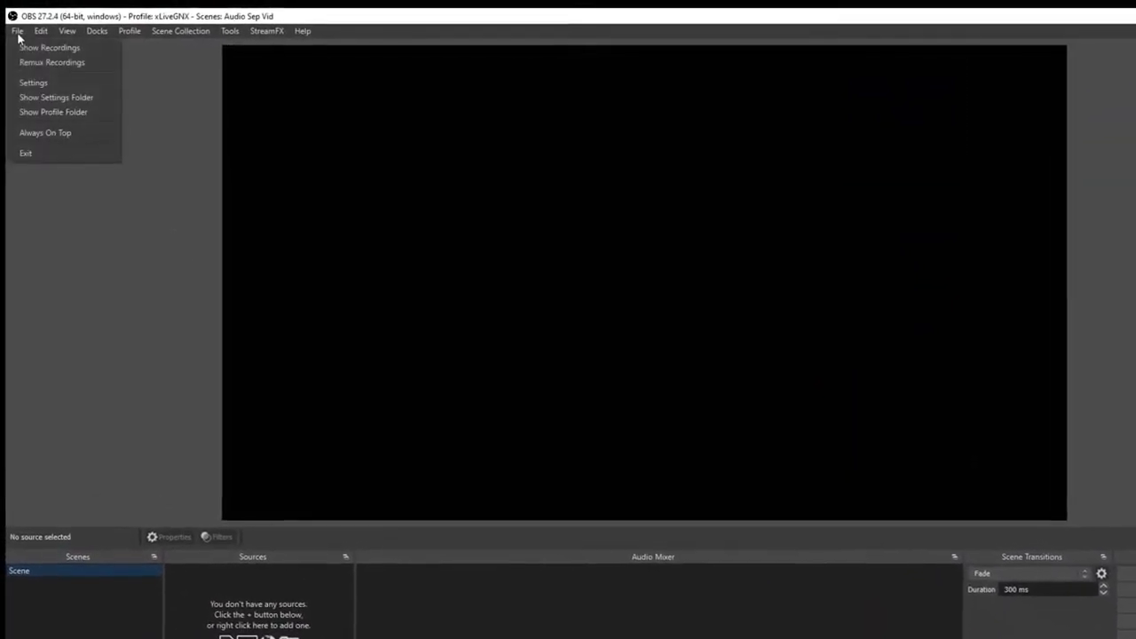
Set all Global Audio Devices to Disabled in the OBS Audio settings and save.
{"action": "left_click", "coordinate": [33, 81]}
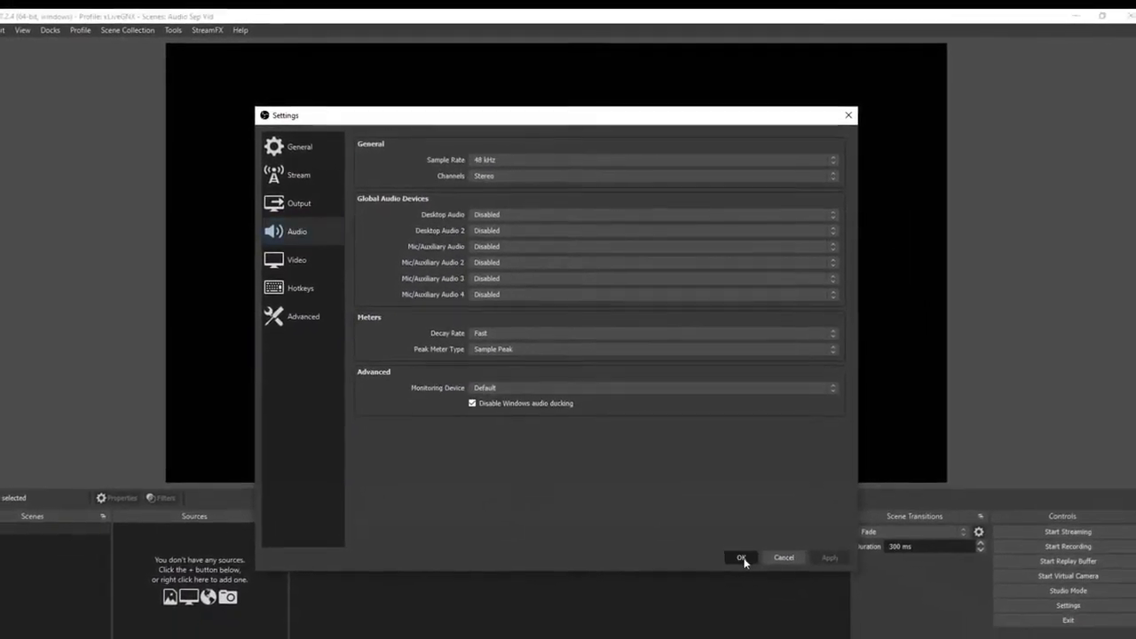
{"action": "left_click", "coordinate": [740, 557]}
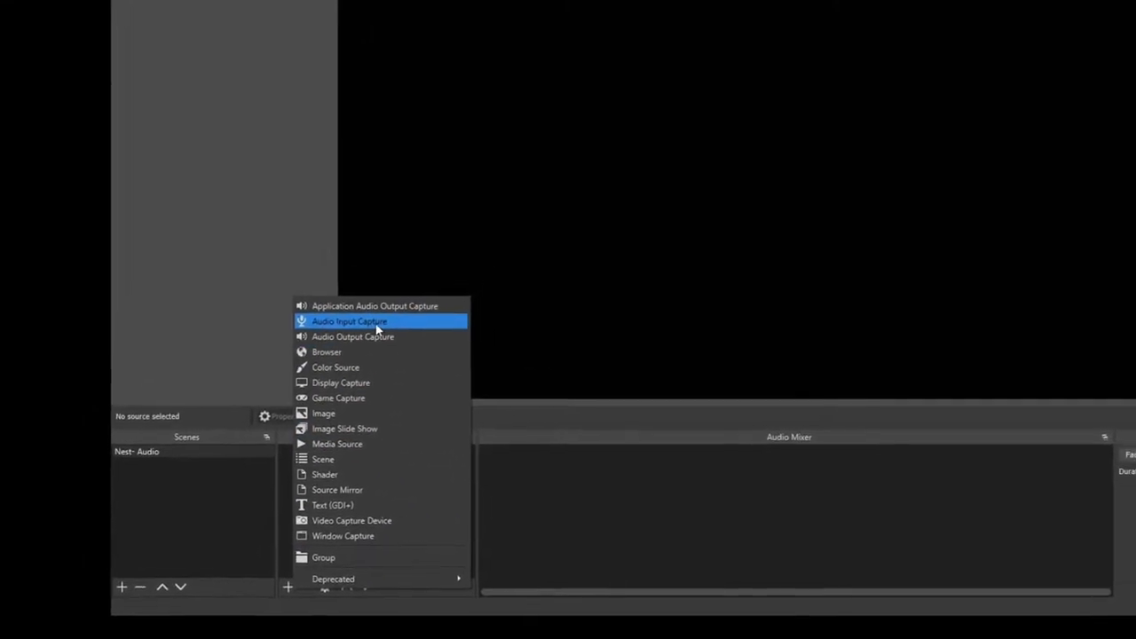
Add an Audio Input Capture named 'microphone' using Microphone (Realtek Audio USB).
{"action": "left_click", "coordinate": [349, 321]}
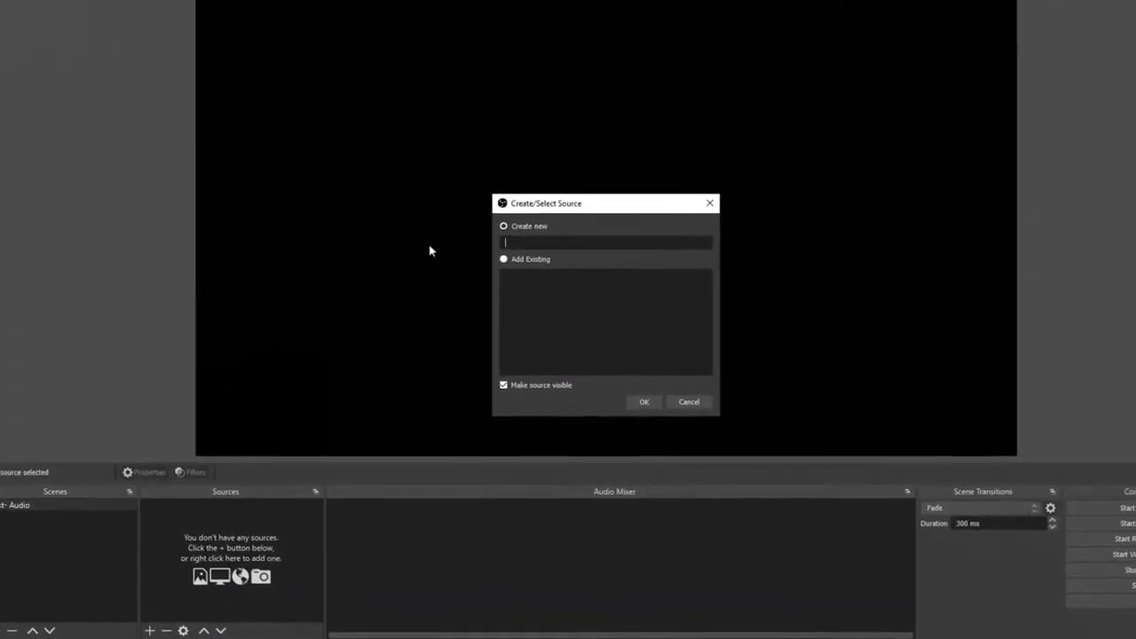
{"action": "type", "text": "microphone"}
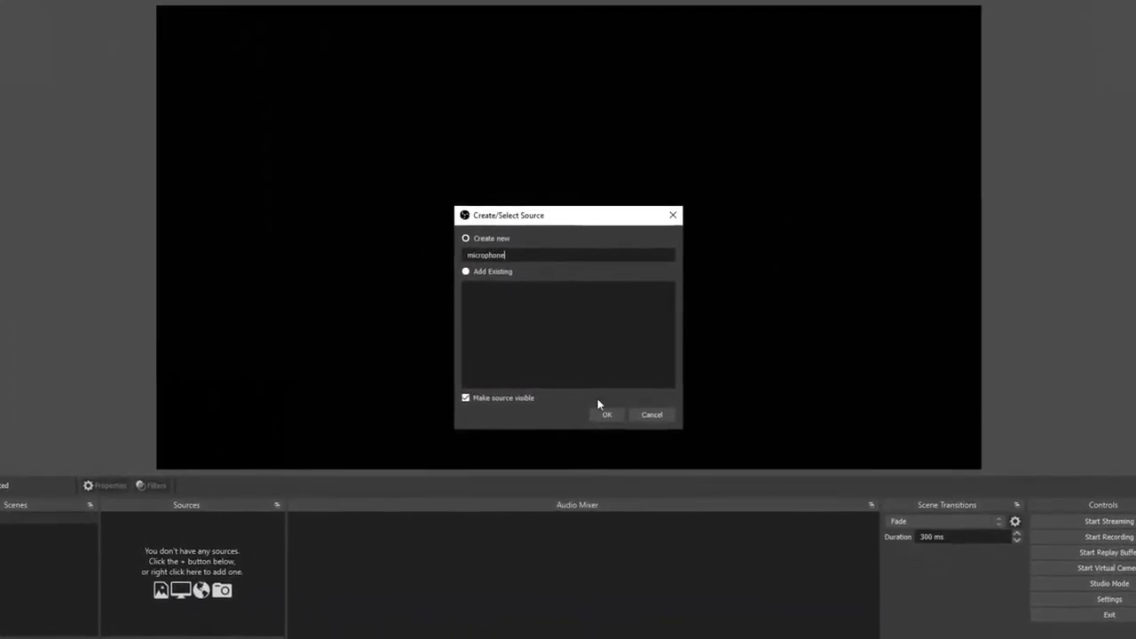
{"action": "left_click", "coordinate": [608, 415]}
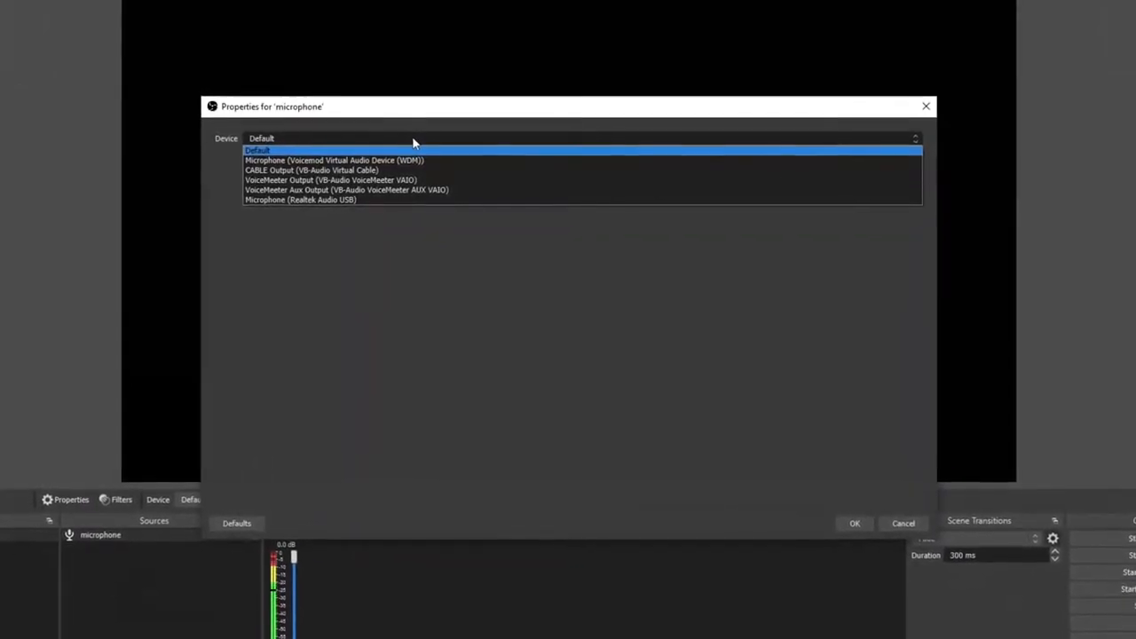
{"action": "left_click", "coordinate": [300, 199]}
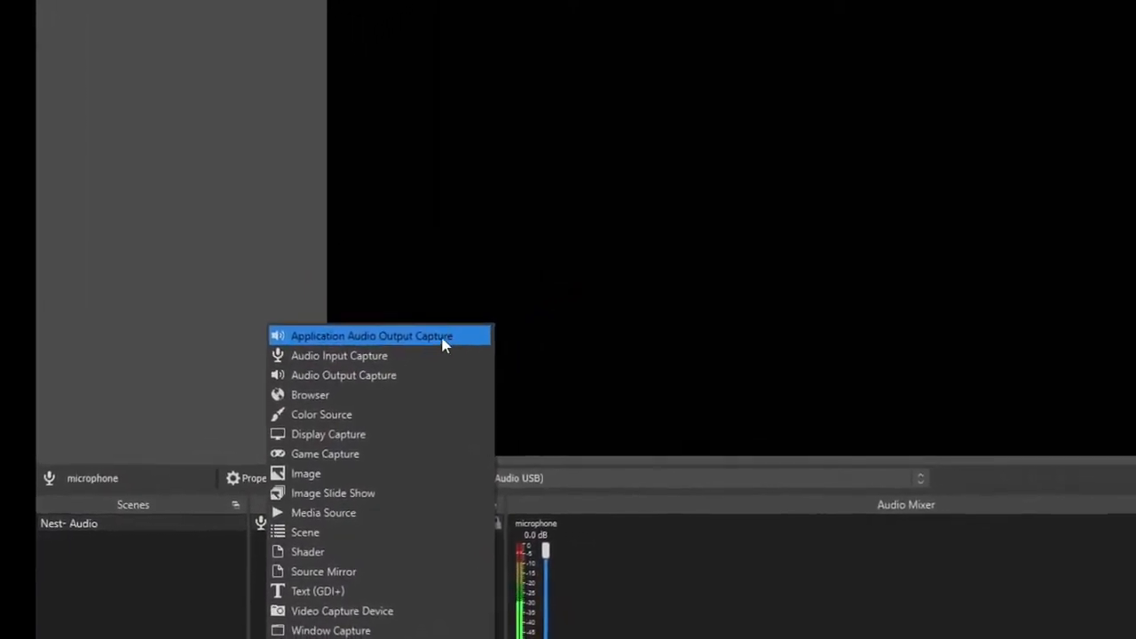
Add an Application Audio Output Capture named 'Discord' capturing only Discord.exe.
{"action": "left_click", "coordinate": [371, 335]}
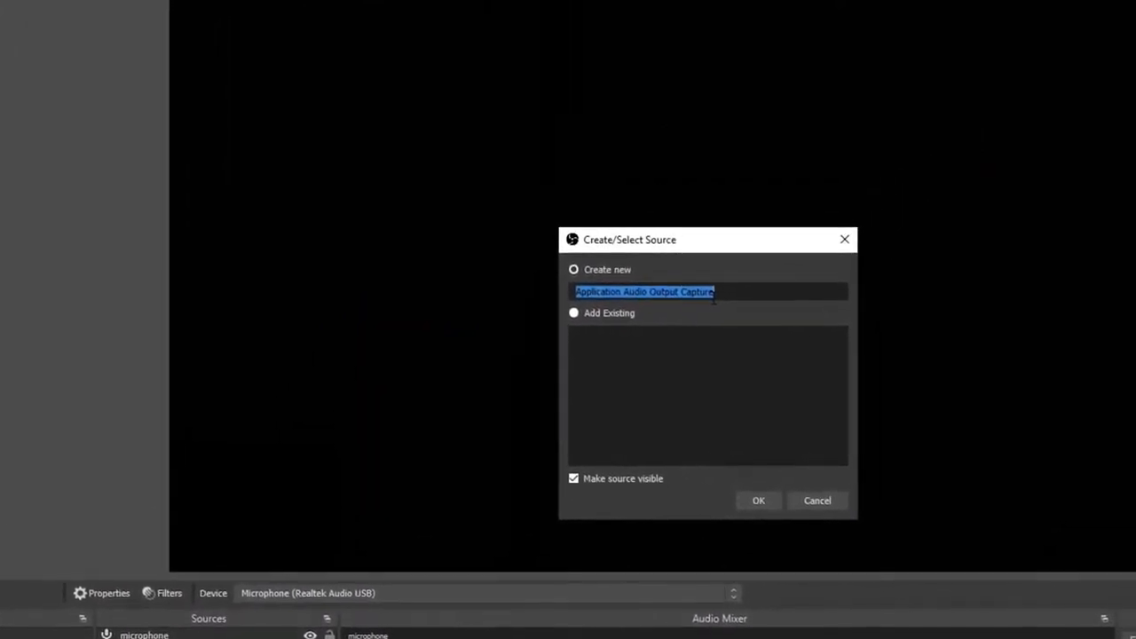
{"action": "left_click", "coordinate": [758, 499]}
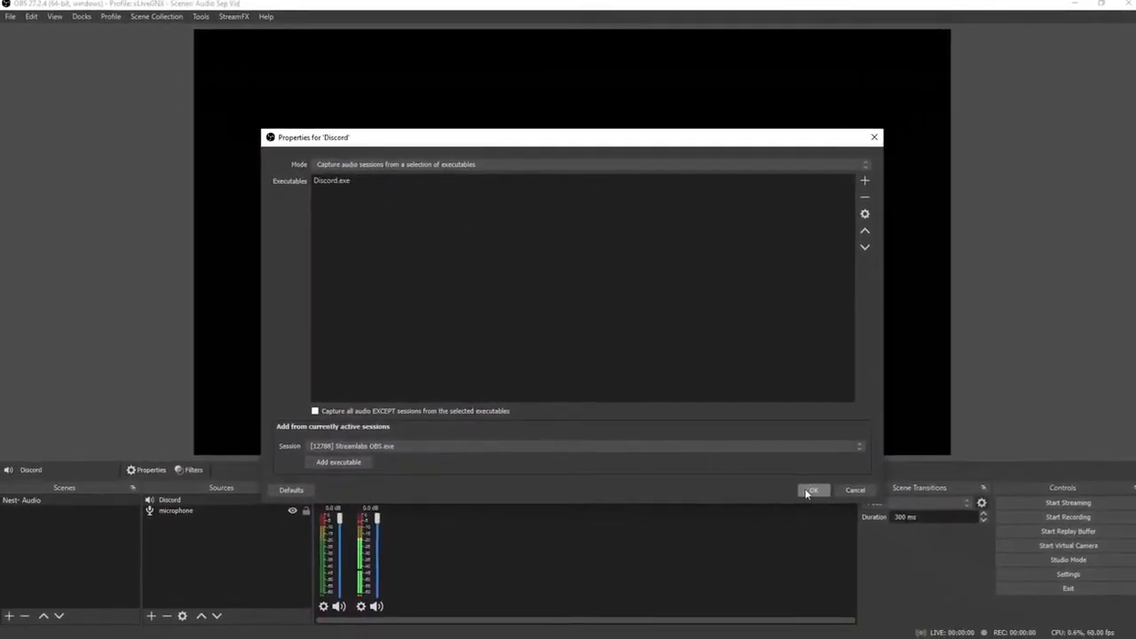
{"action": "left_click", "coordinate": [812, 490]}
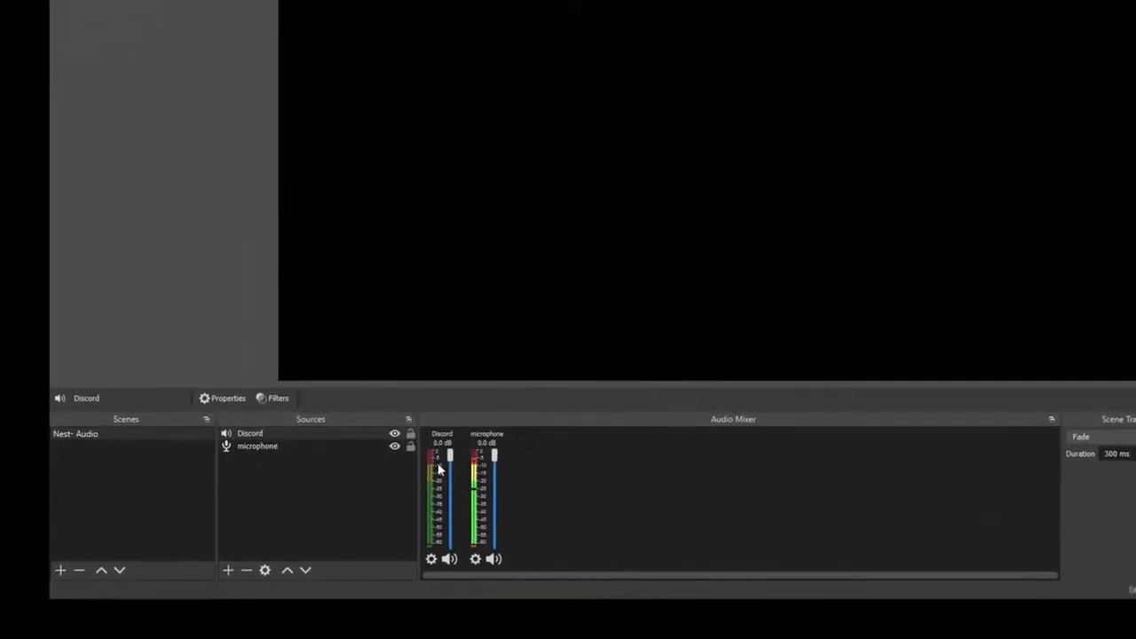
Add an Application Audio Output Capture named 'Music' with Pandora.exe as its executable.
{"action": "left_click", "coordinate": [227, 570]}
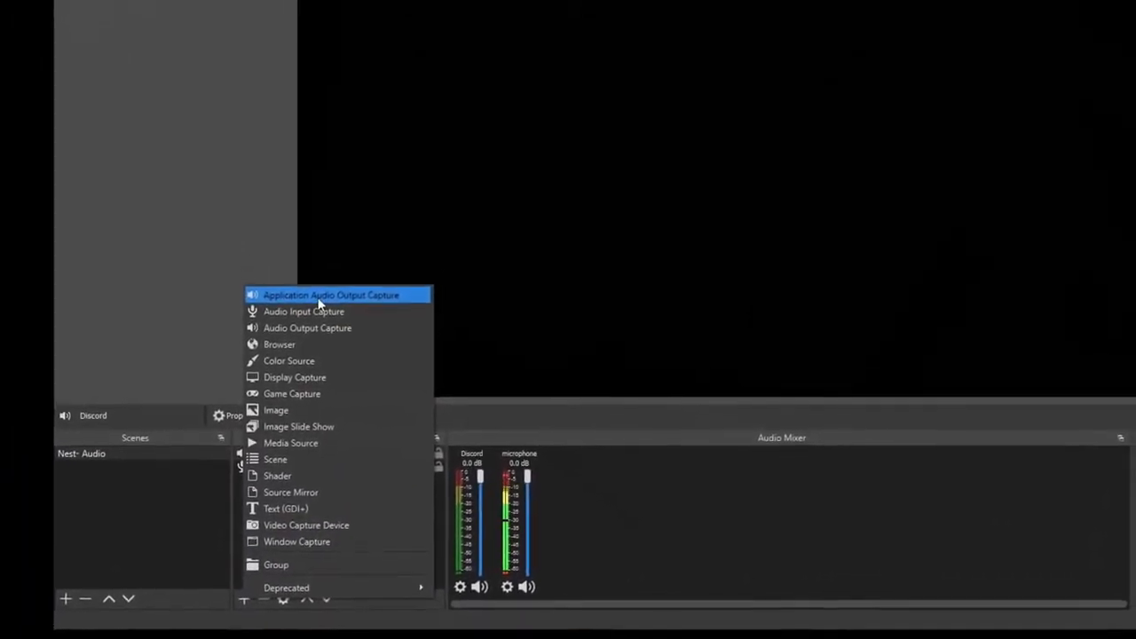
{"action": "left_click", "coordinate": [331, 295]}
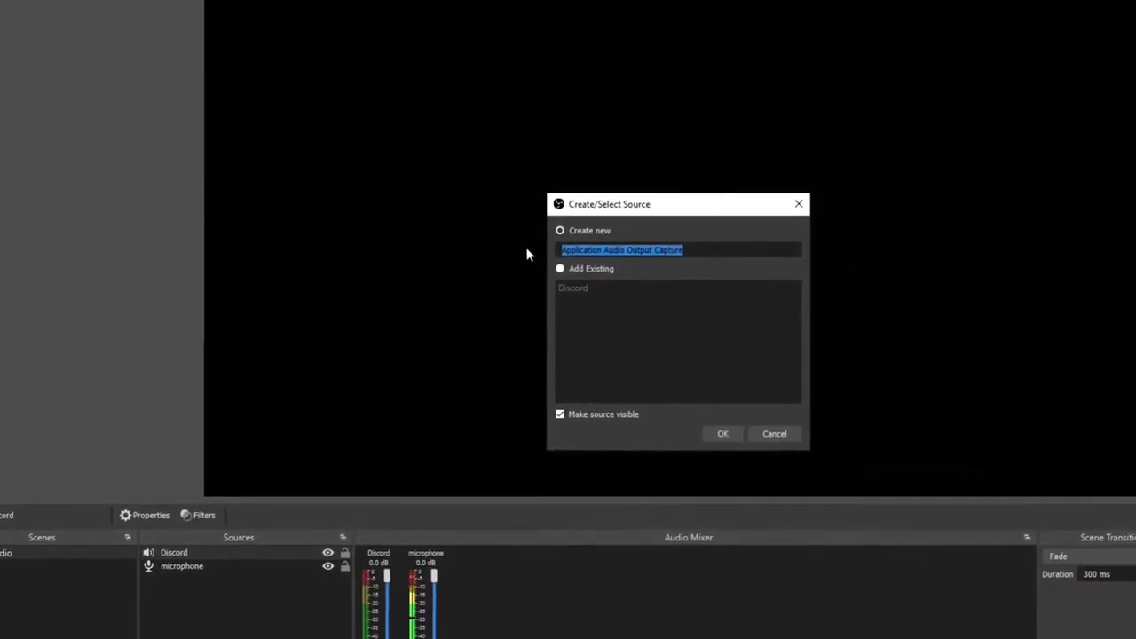
{"action": "type", "text": "Music"}
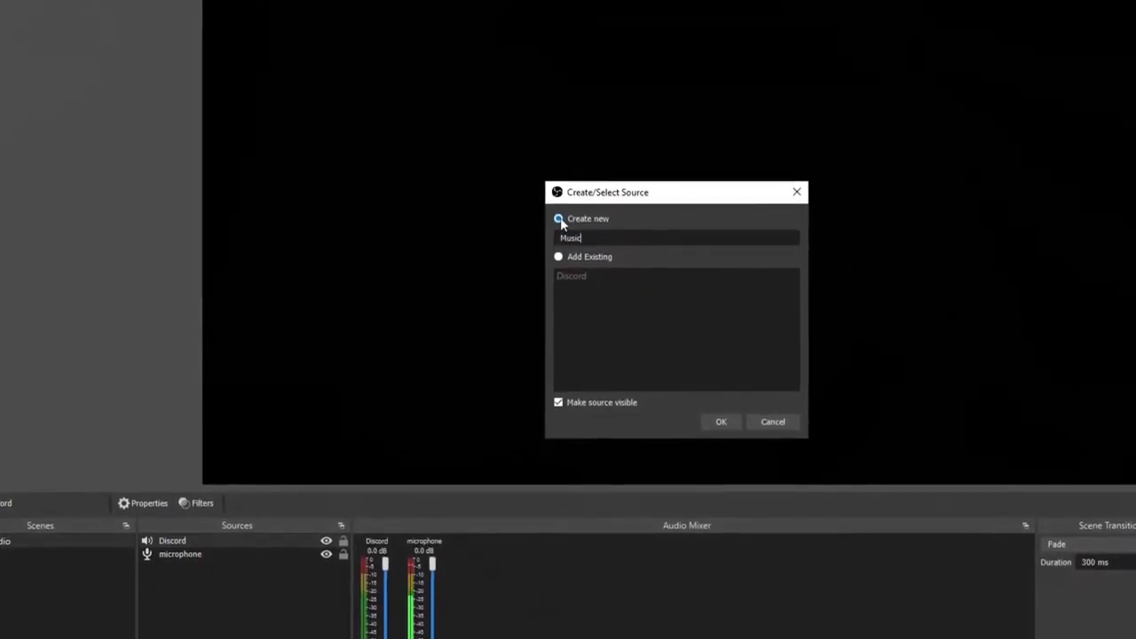
{"action": "left_click", "coordinate": [721, 421]}
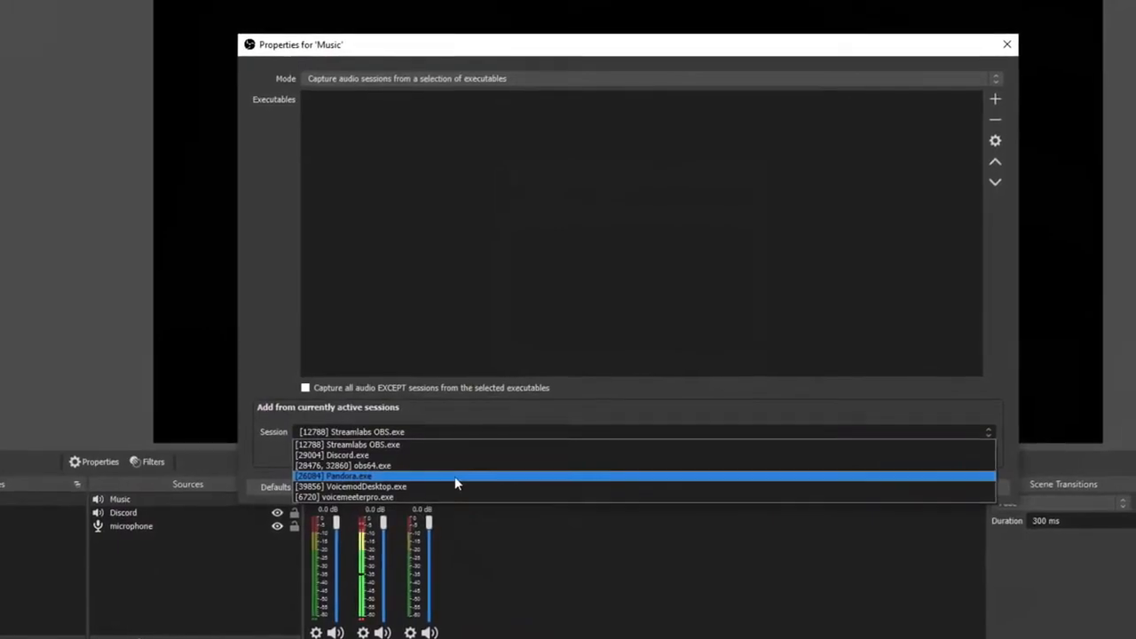
{"action": "left_click", "coordinate": [333, 476]}
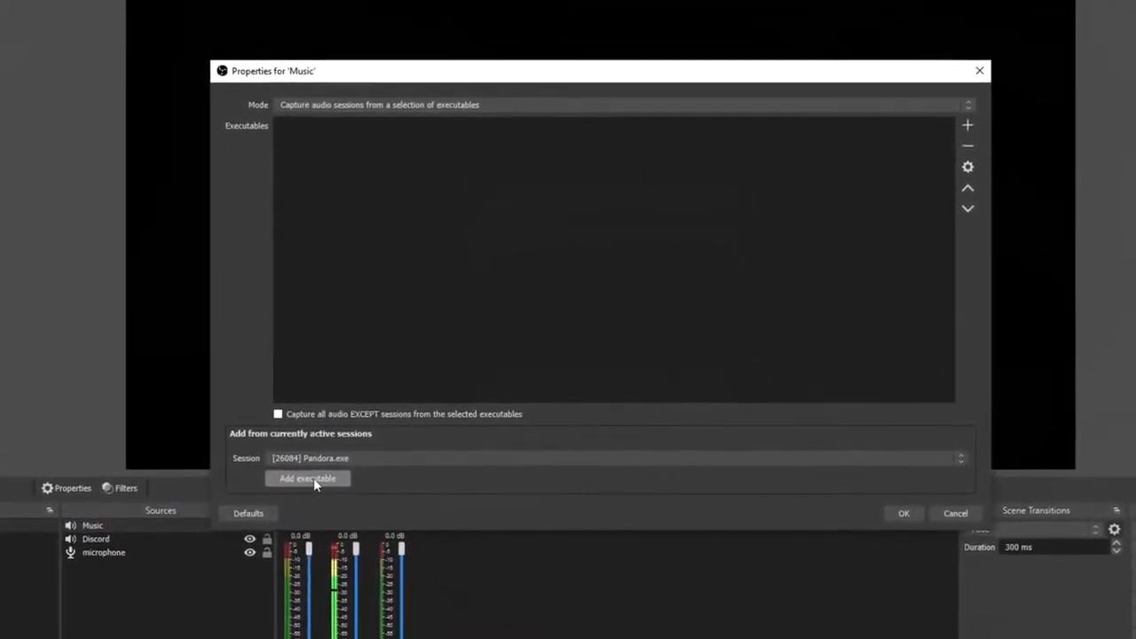
{"action": "left_click", "coordinate": [307, 478]}
{"action": "type", "text": "Game"}
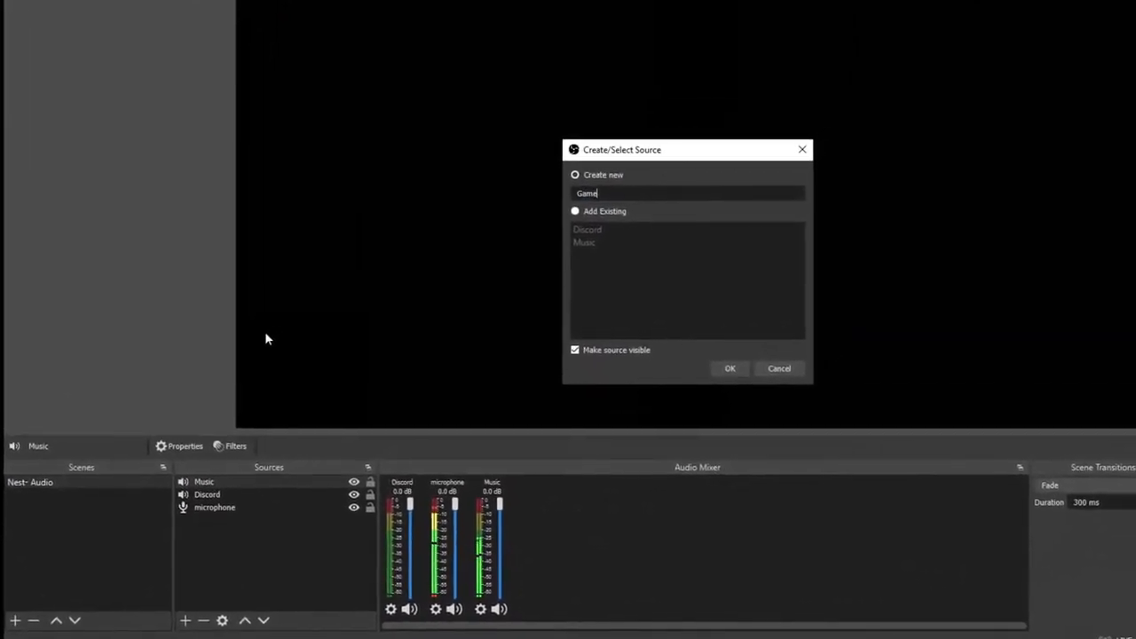
Create the 'Games' application audio source capturing the Krunker.io client executable.
{"action": "left_click", "coordinate": [730, 369]}
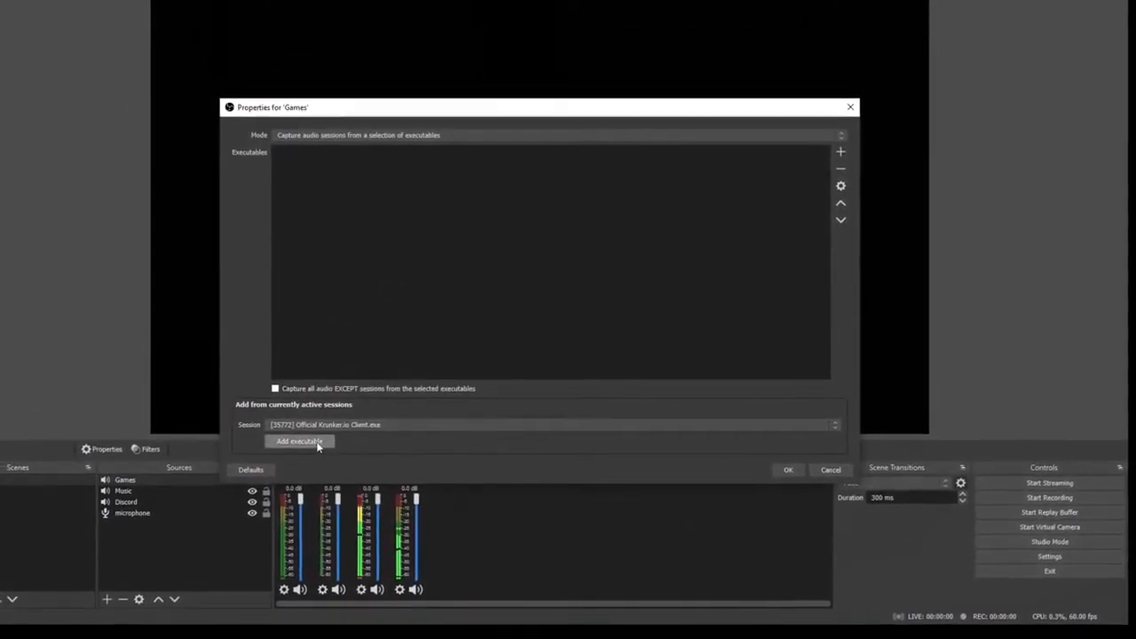
{"action": "left_click", "coordinate": [299, 441]}
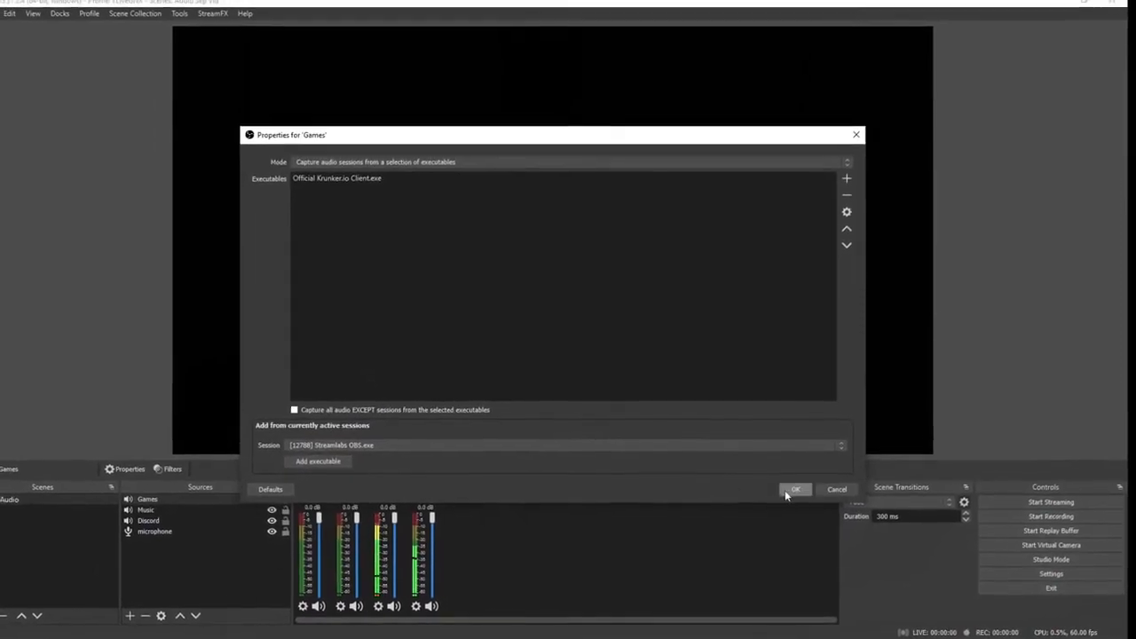
{"action": "left_click", "coordinate": [794, 489]}
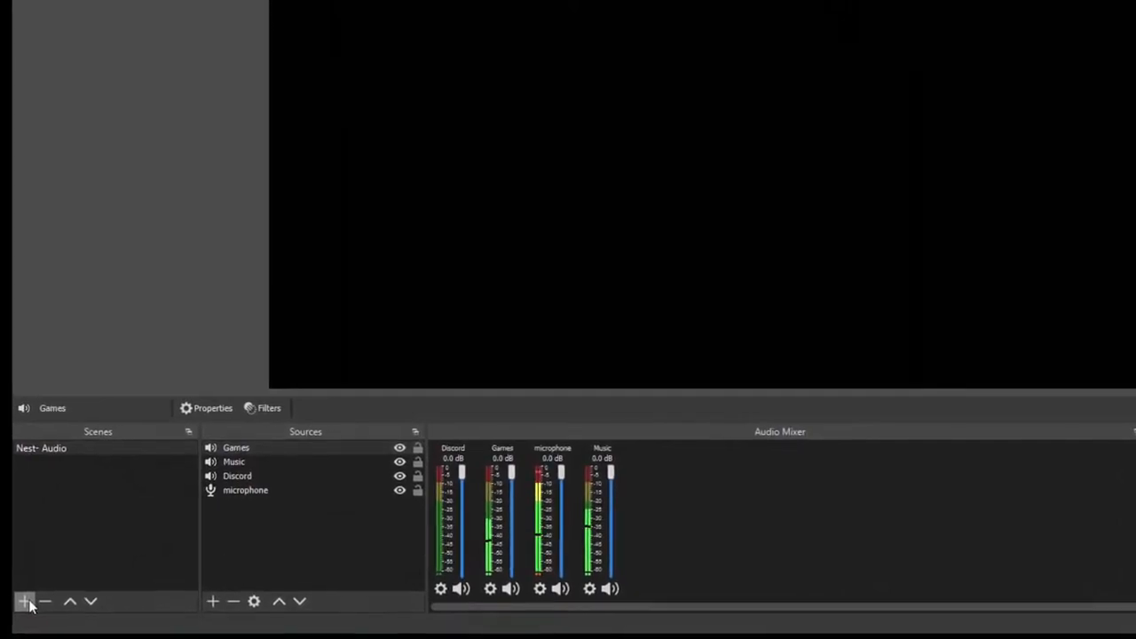
Add a new scene named 'Live'.
{"action": "left_click", "coordinate": [24, 602]}
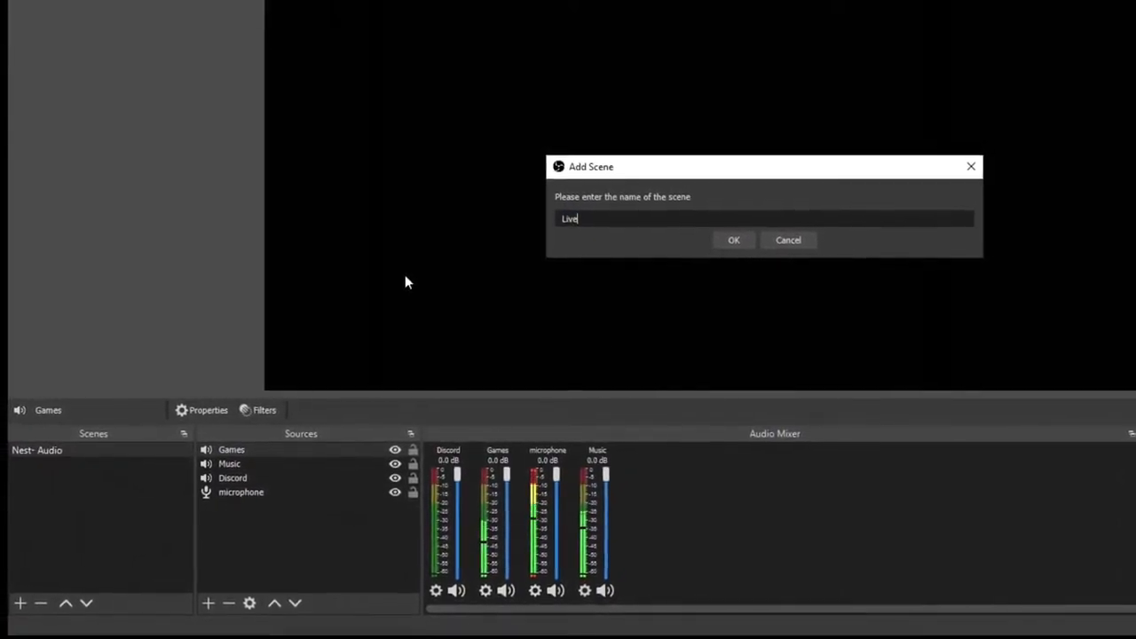
{"action": "left_click", "coordinate": [734, 240]}
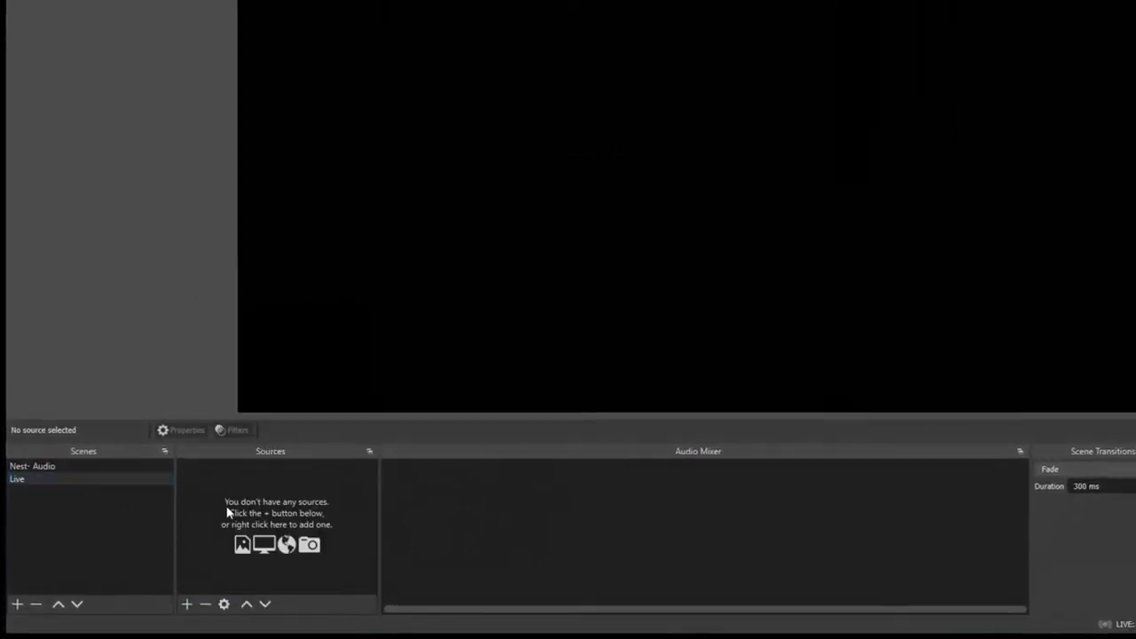
Create an 'Audio Mirror' source in the Live scene pointing at Nest- Audio.
{"action": "left_click", "coordinate": [186, 605]}
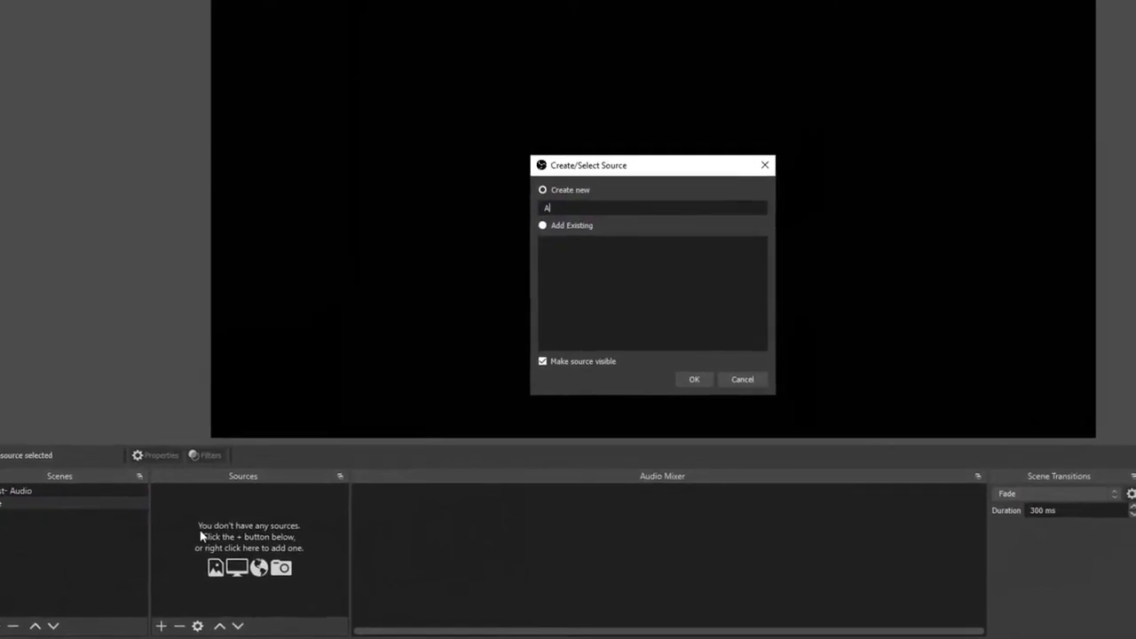
{"action": "type", "text": "udio Mirror"}
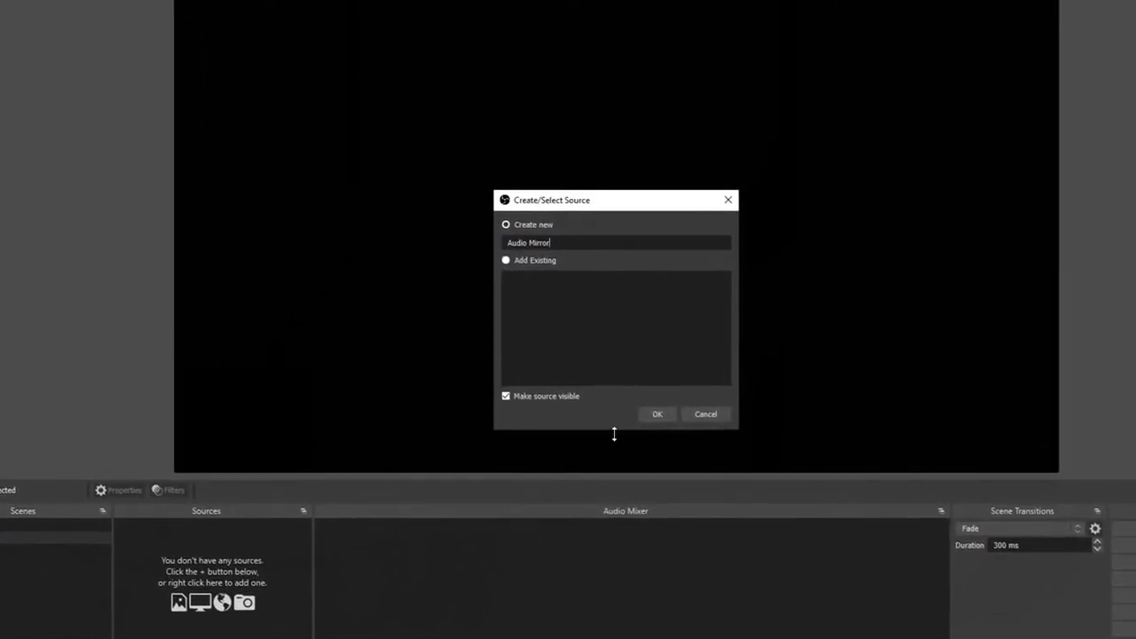
{"action": "left_click", "coordinate": [657, 413]}
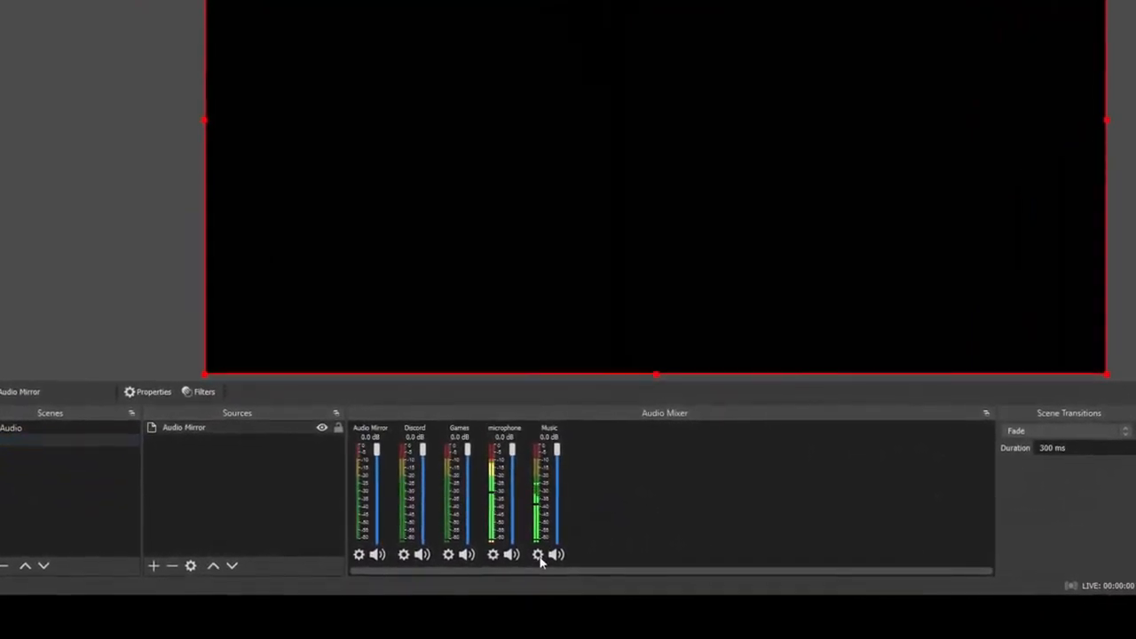
Untick audio track 6 for Music in Advanced Audio Properties, keeping tracks 1-5.
{"action": "right_click", "coordinate": [537, 554]}
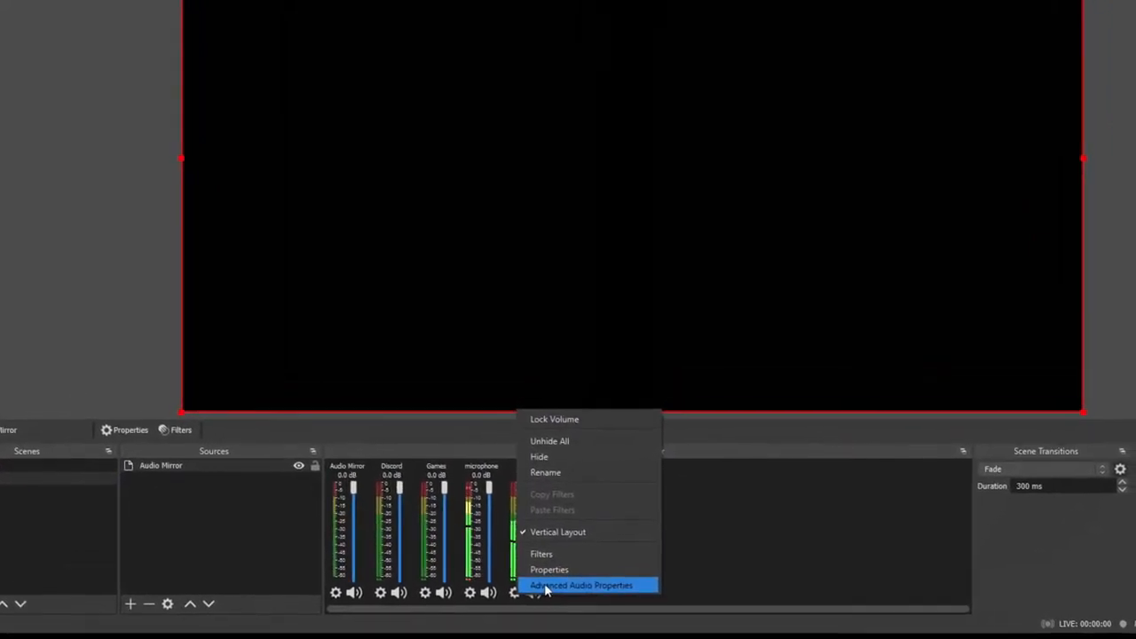
{"action": "left_click", "coordinate": [582, 585]}
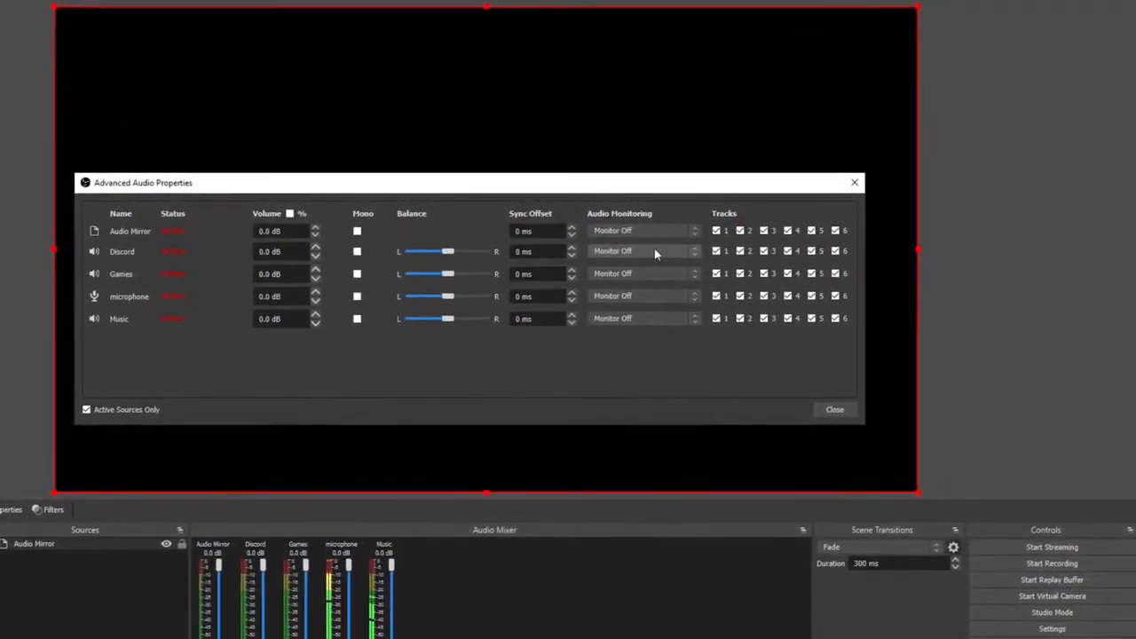
{"action": "left_click", "coordinate": [635, 251]}
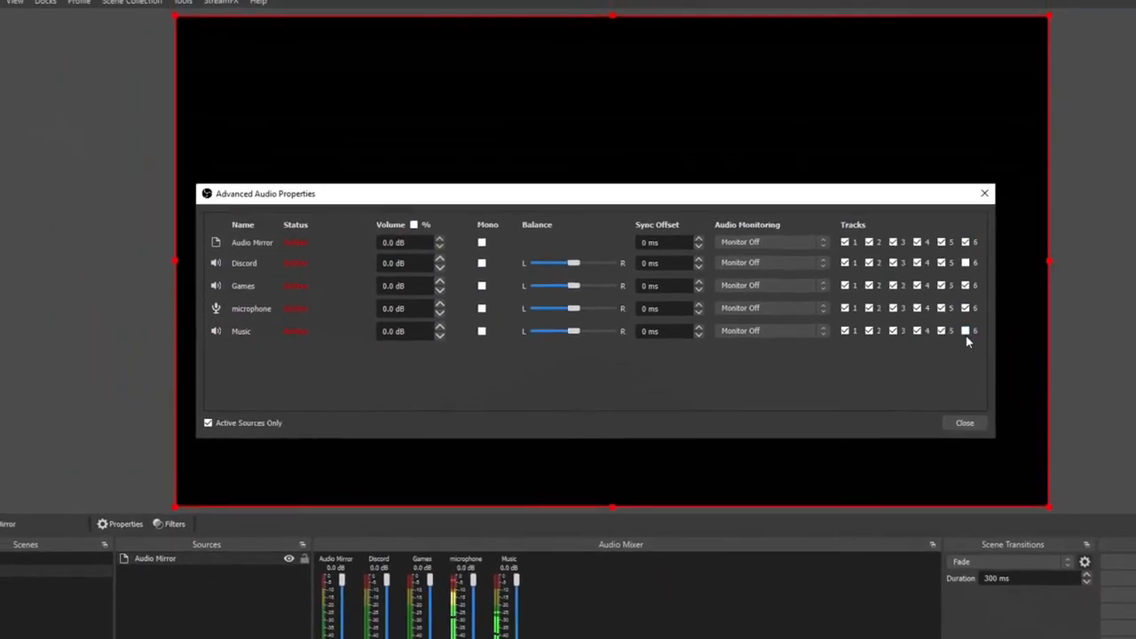
{"action": "left_click", "coordinate": [964, 423]}
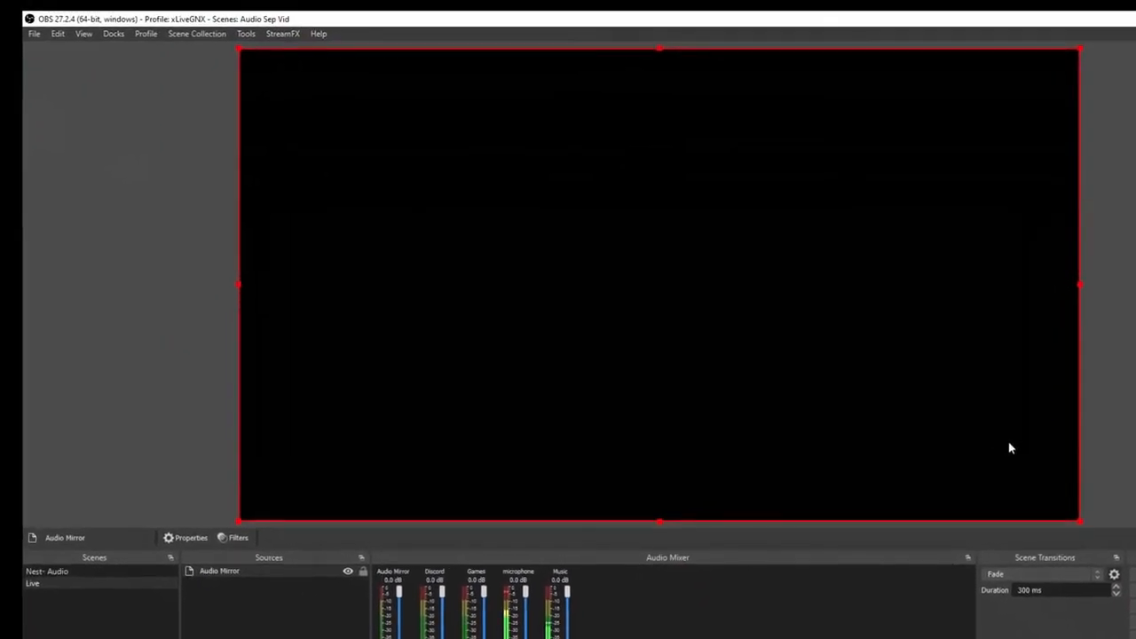
Set the Twitch VOD Track to 6 in Settings > Output and save.
{"action": "left_click", "coordinate": [34, 33]}
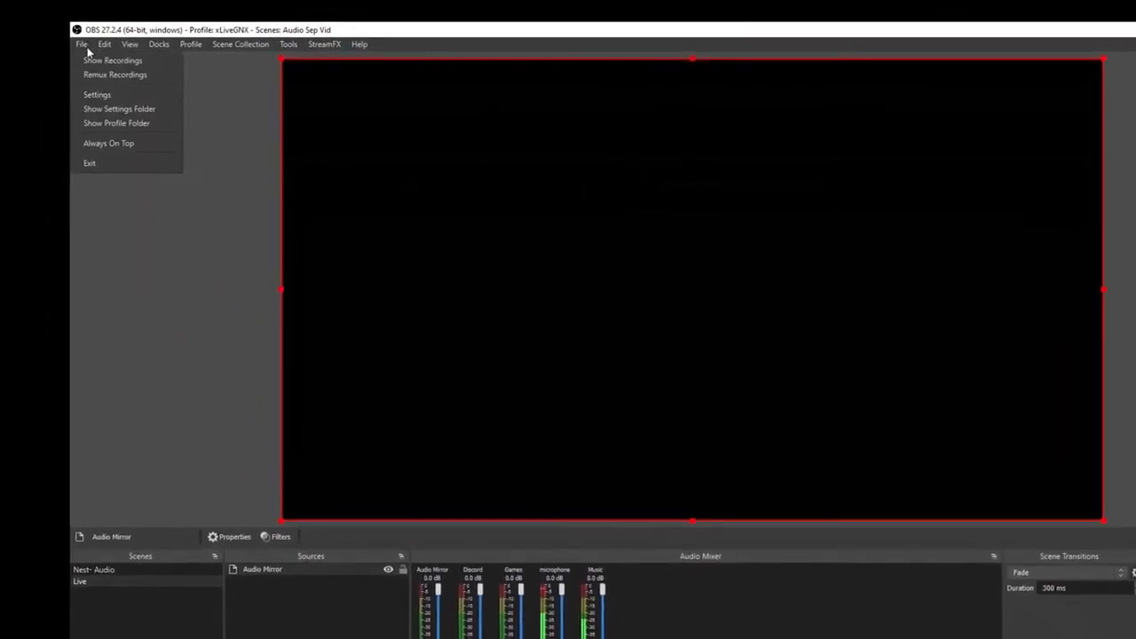
{"action": "left_click", "coordinate": [97, 94]}
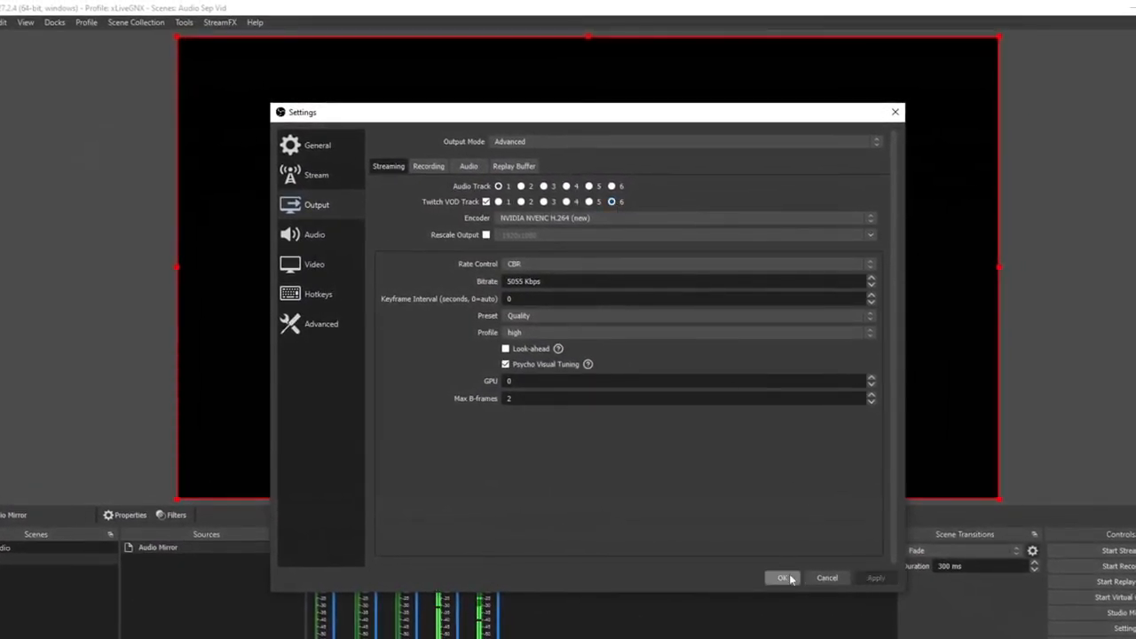
{"action": "left_click", "coordinate": [782, 578]}
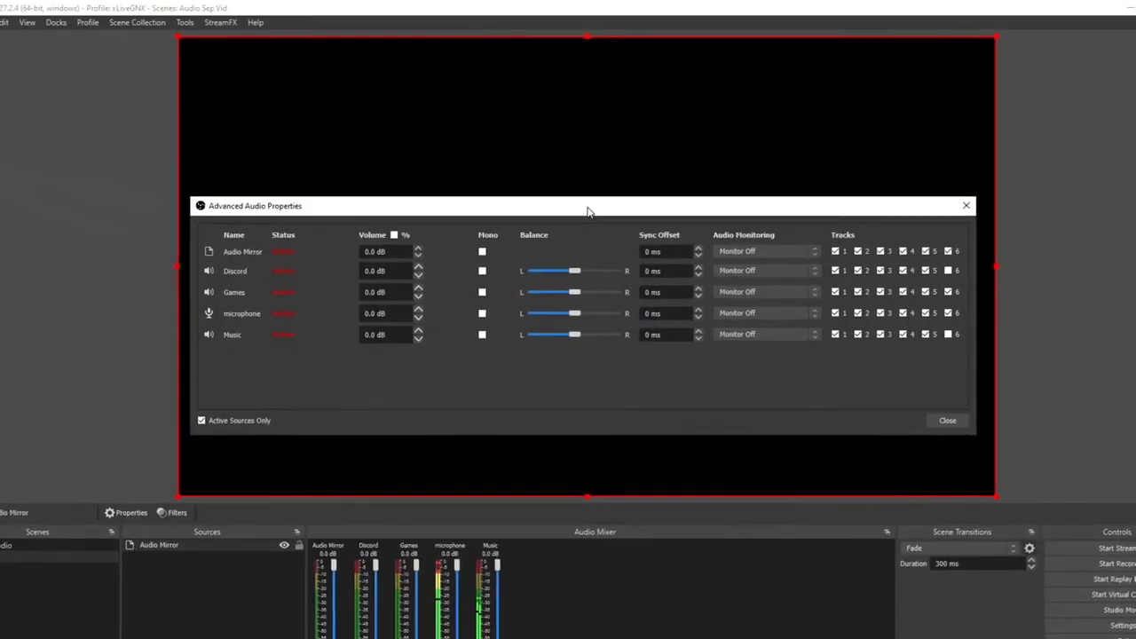